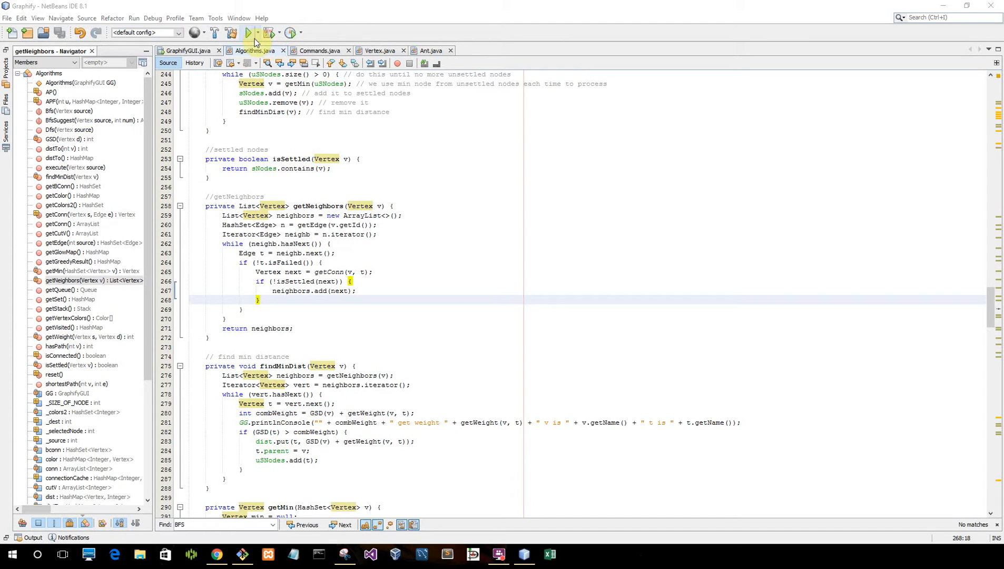
Step: Build and launch the Graphify project from NetBeans with Run Project
{"action": "left_click", "coordinate": [249, 33]}
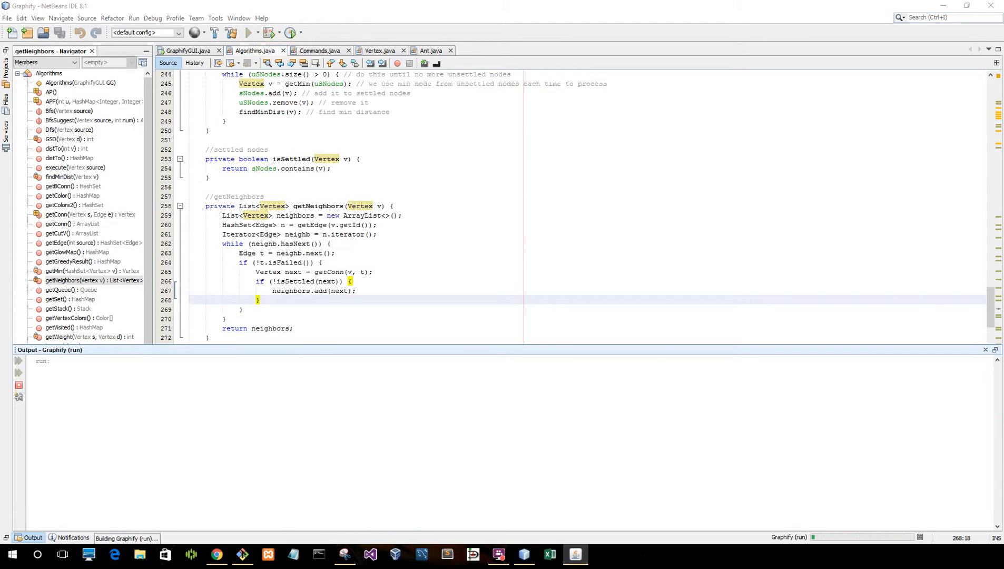
Step: Add several nodes to the canvas and drag node 21 into place among its neighbours
{"action": "left_click", "coordinate": [249, 32]}
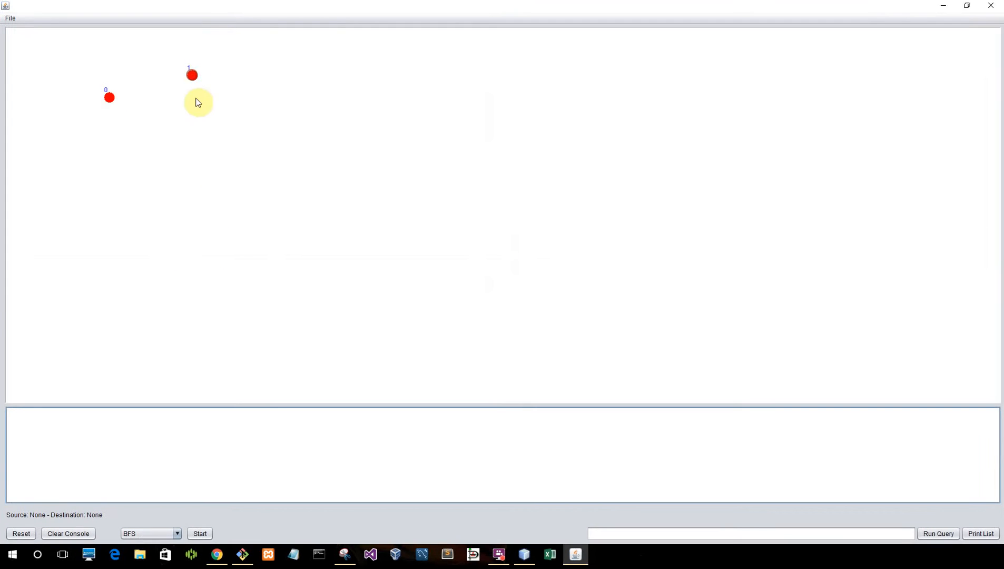
{"action": "left_click", "coordinate": [291, 314]}
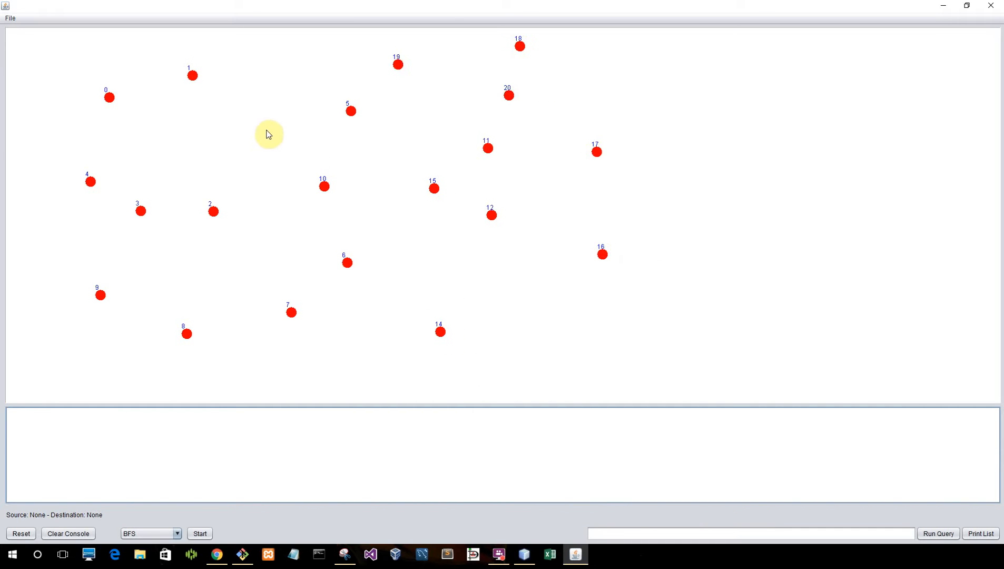
{"action": "left_click", "coordinate": [267, 131]}
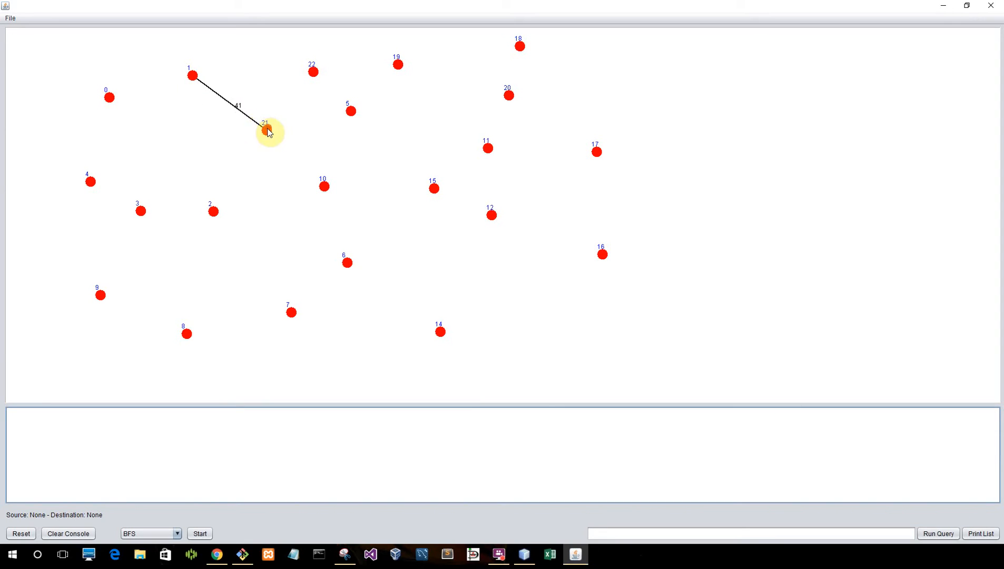
{"action": "left_click_drag", "start_coordinate": [265, 131], "coordinate": [290, 139]}
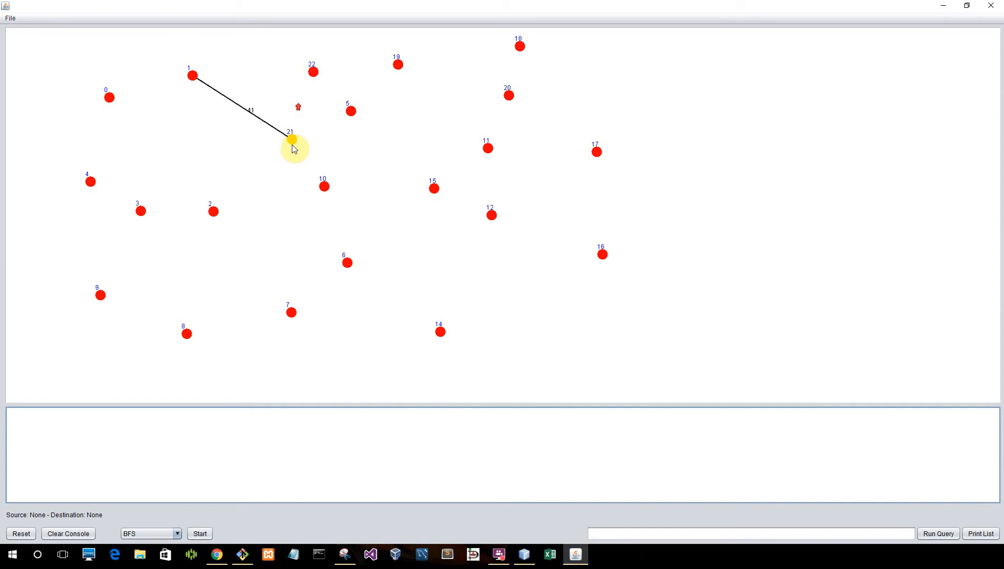
{"action": "left_click_drag", "start_coordinate": [290, 140], "coordinate": [237, 136]}
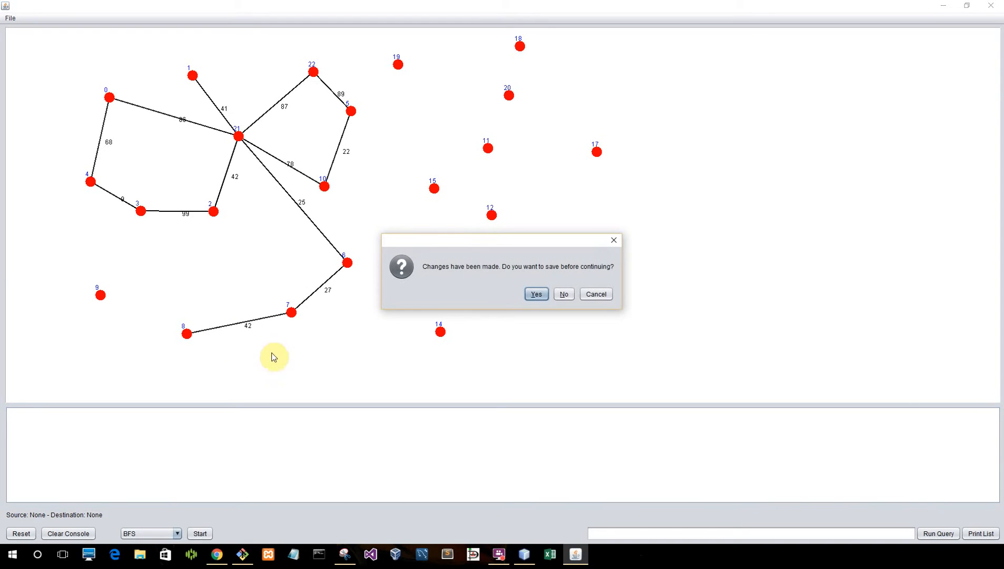
Step: Answer the save-changes prompt so the prepared 24-node weighted graph loads
{"action": "left_click", "coordinate": [562, 294]}
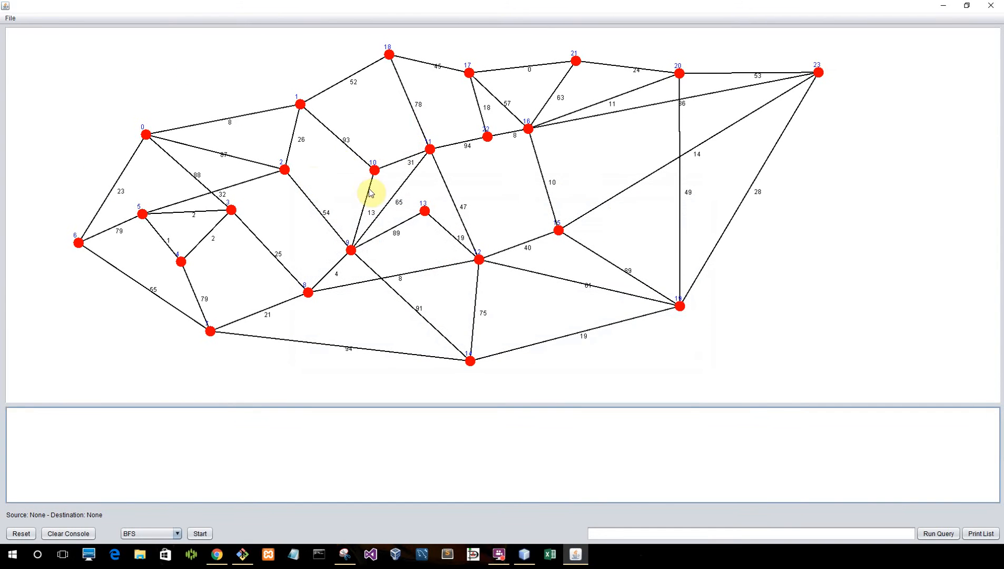
{"action": "mouse_move", "coordinate": [448, 248]}
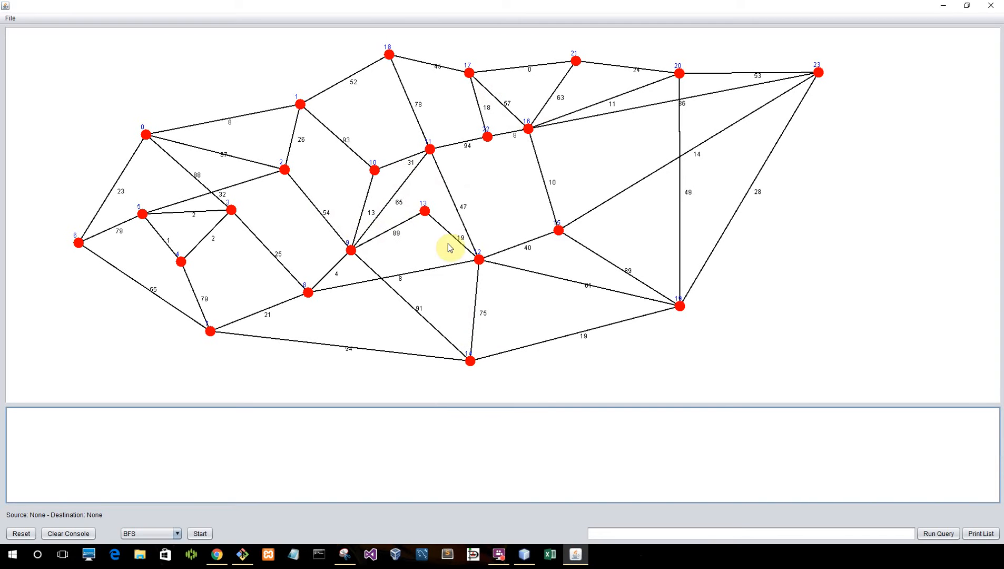
{"action": "mouse_move", "coordinate": [79, 243]}
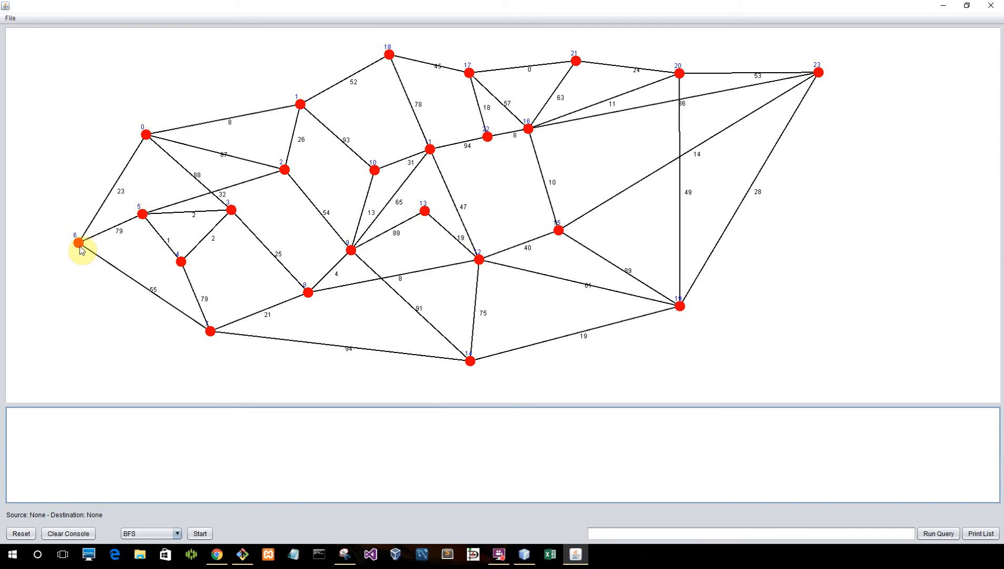
Step: With node 6 as source and 23 as destination, run BFS, then switch to DFS
{"action": "left_click", "coordinate": [817, 72]}
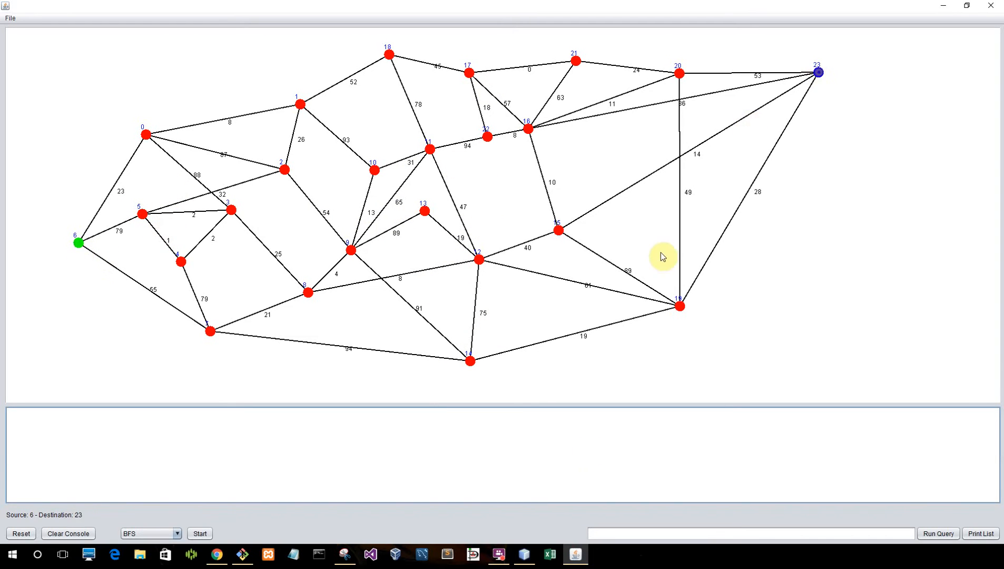
{"action": "left_click", "coordinate": [199, 533]}
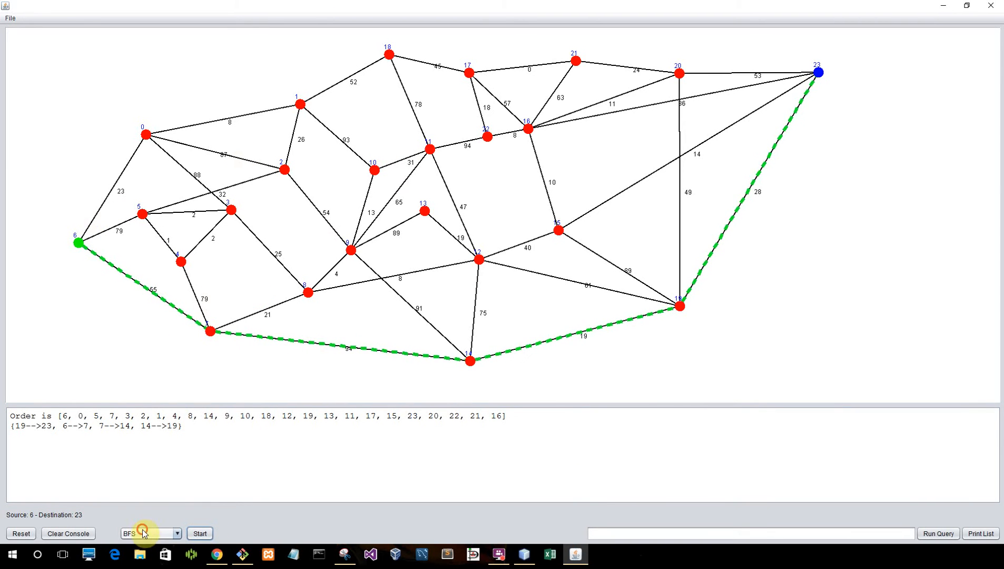
{"action": "left_click", "coordinate": [150, 533]}
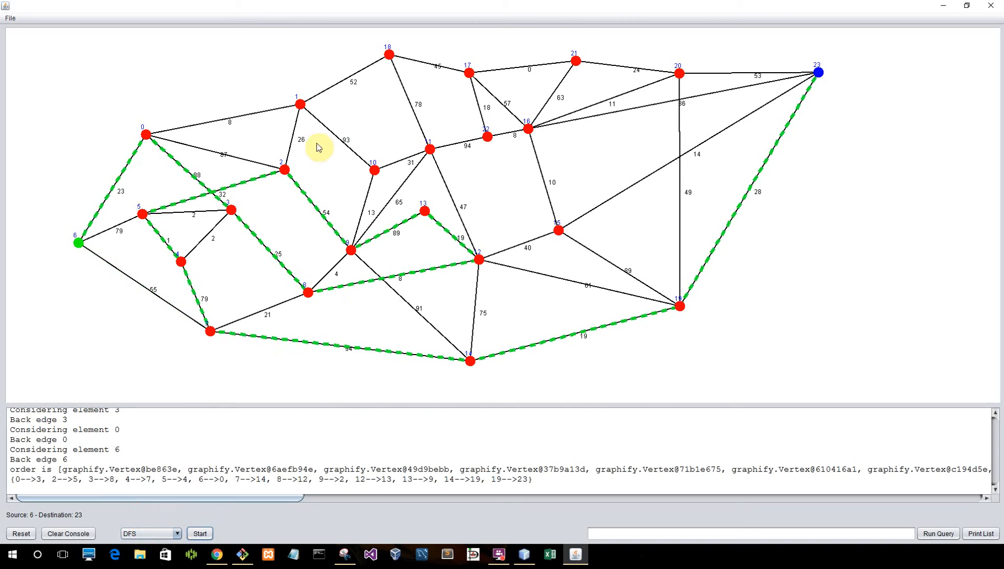
{"action": "left_click", "coordinate": [151, 533]}
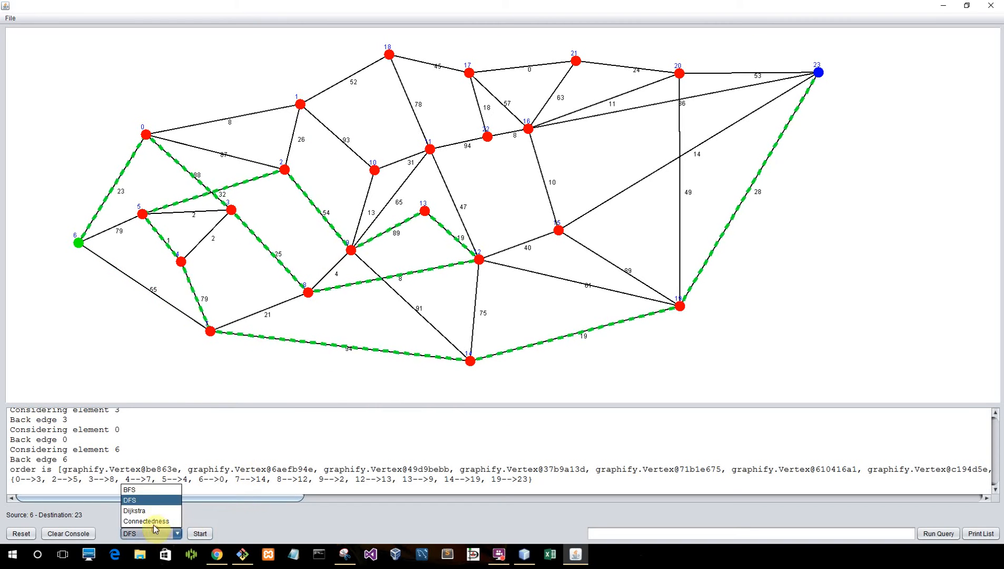
Step: Run Dijkstra from 6 to 23, yielding the path 6→7→8→12→15→23
{"action": "left_click", "coordinate": [134, 511]}
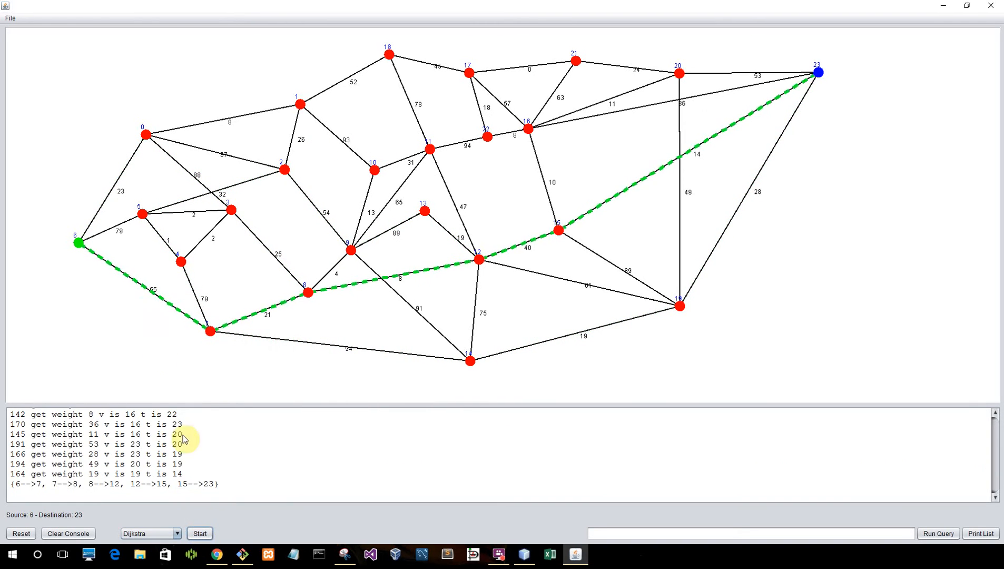
{"action": "mouse_move", "coordinate": [170, 356]}
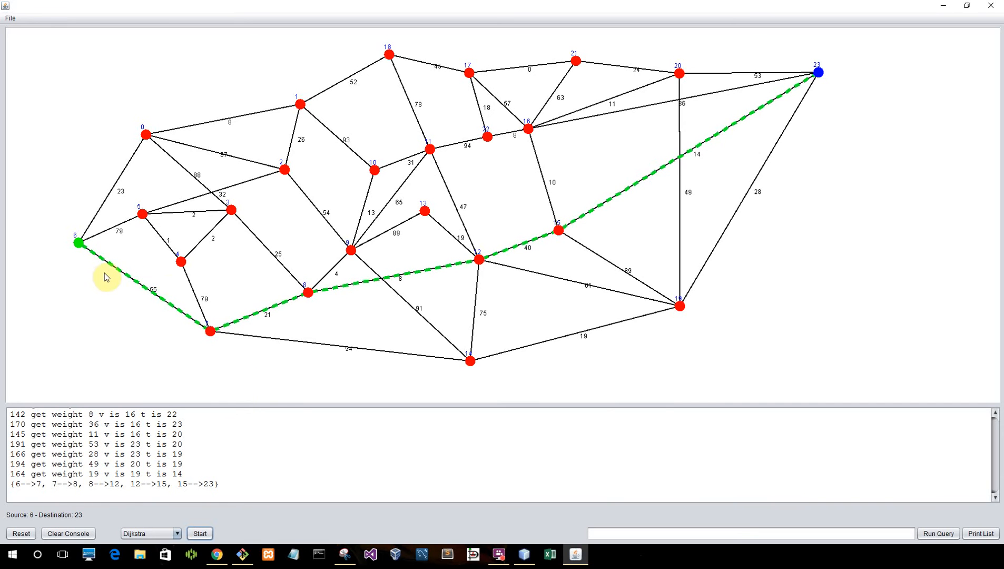
{"action": "mouse_move", "coordinate": [249, 341]}
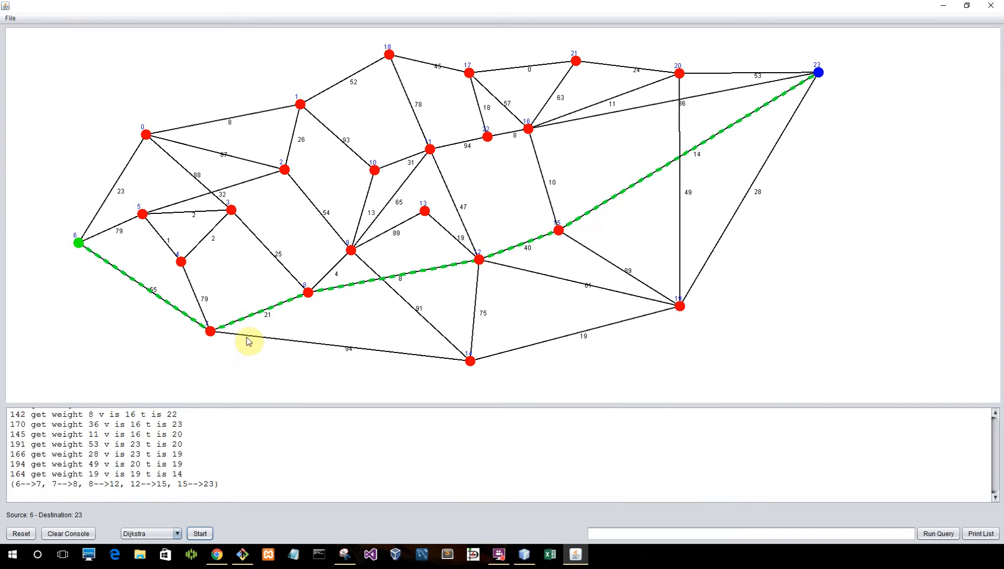
{"action": "mouse_move", "coordinate": [397, 279]}
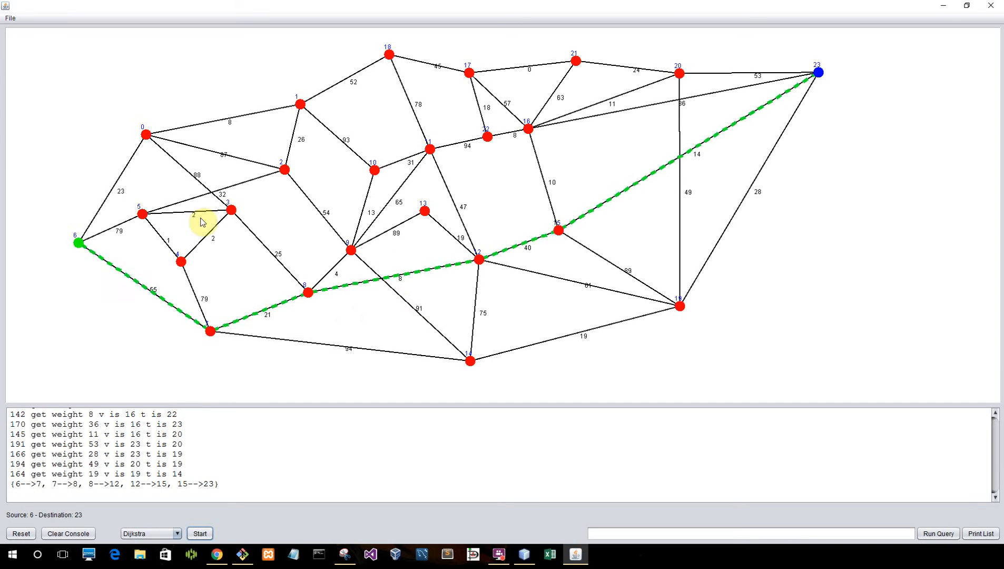
{"action": "mouse_move", "coordinate": [267, 340]}
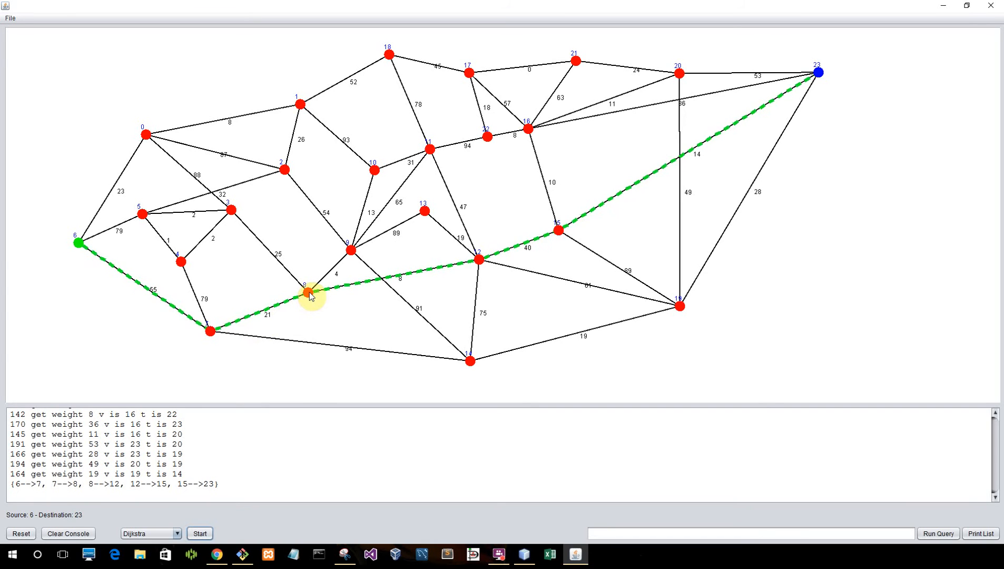
{"action": "mouse_move", "coordinate": [314, 302]}
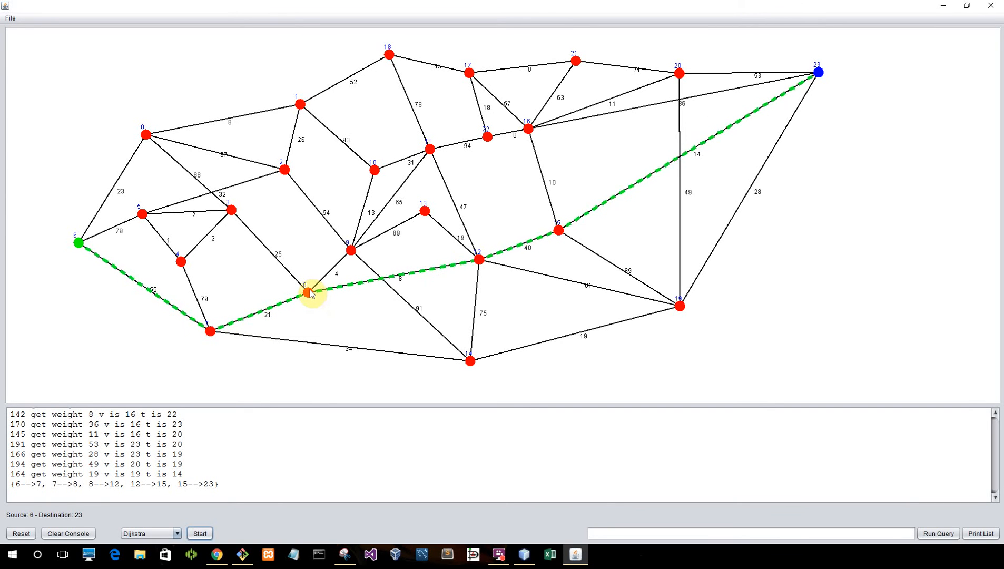
{"action": "mouse_move", "coordinate": [310, 288]}
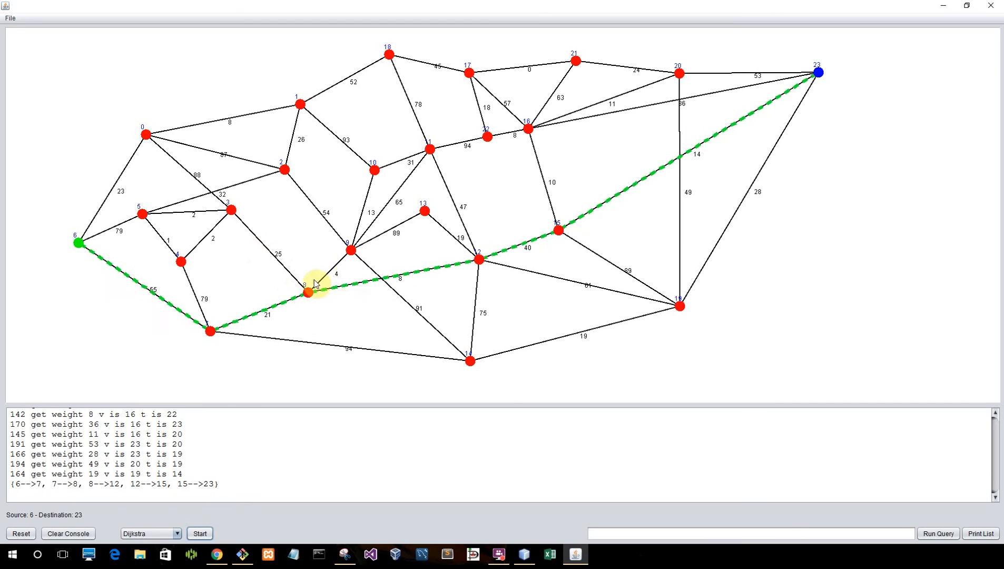
{"action": "mouse_move", "coordinate": [314, 323]}
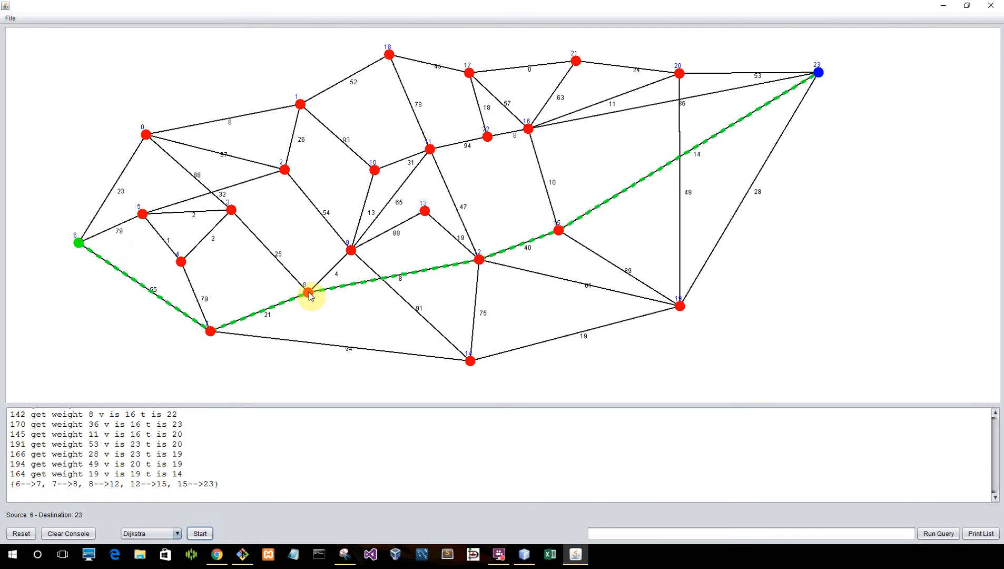
Step: Fail nodes 8 and 10 so the route becomes 6→0→2→9→13→12→15→23
{"action": "left_click", "coordinate": [199, 533]}
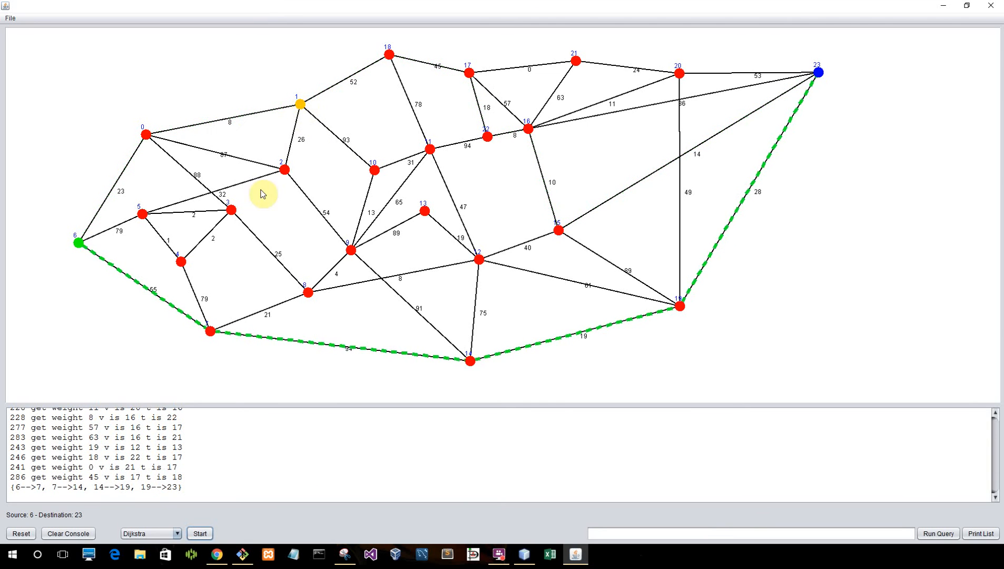
{"action": "left_click", "coordinate": [200, 533]}
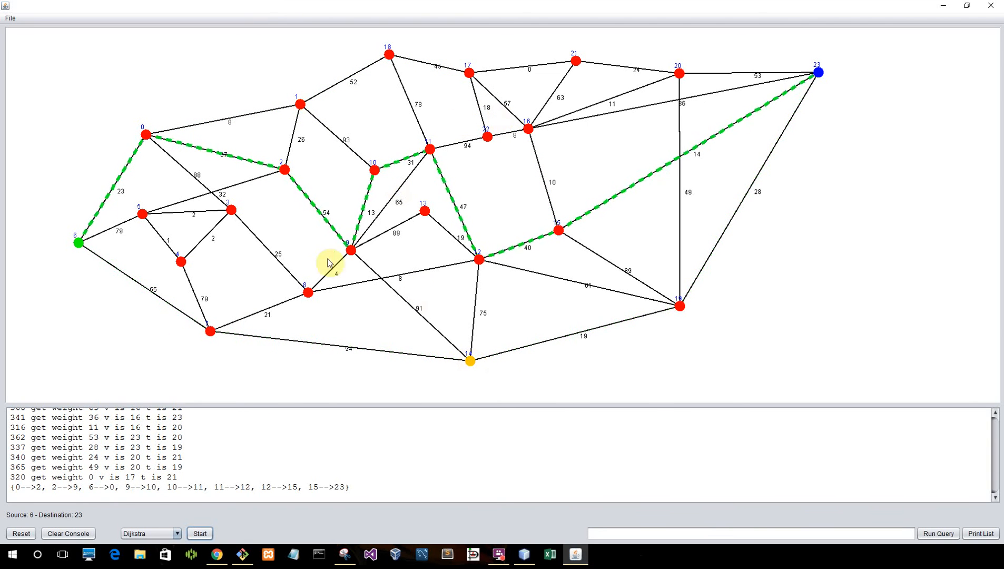
{"action": "mouse_move", "coordinate": [361, 125]}
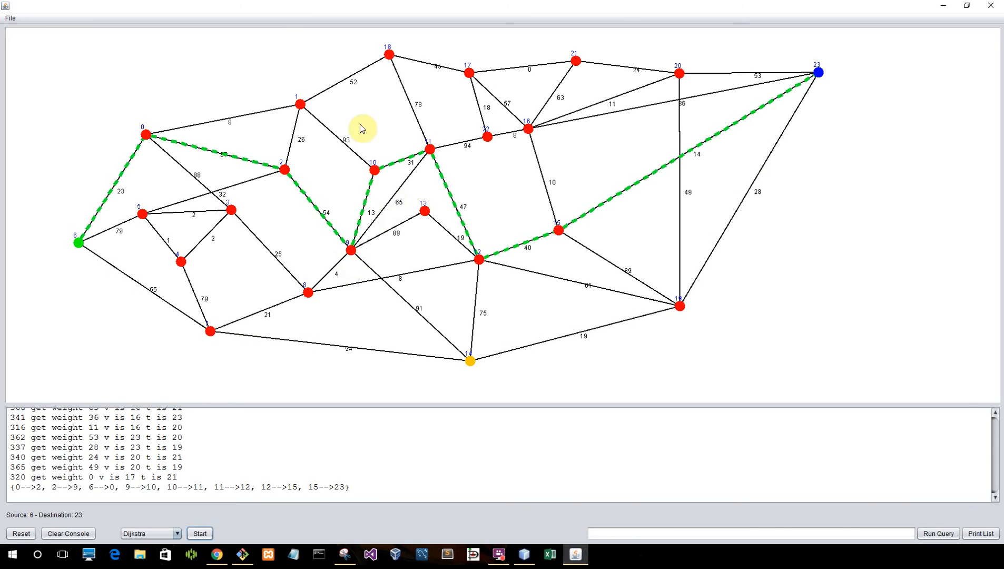
{"action": "left_click", "coordinate": [199, 533]}
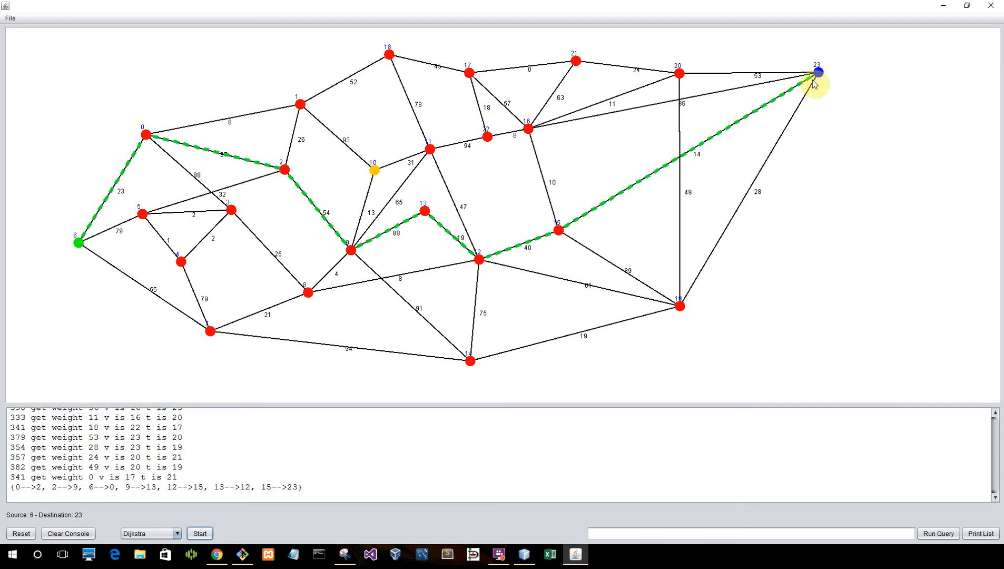
{"action": "mouse_move", "coordinate": [518, 316]}
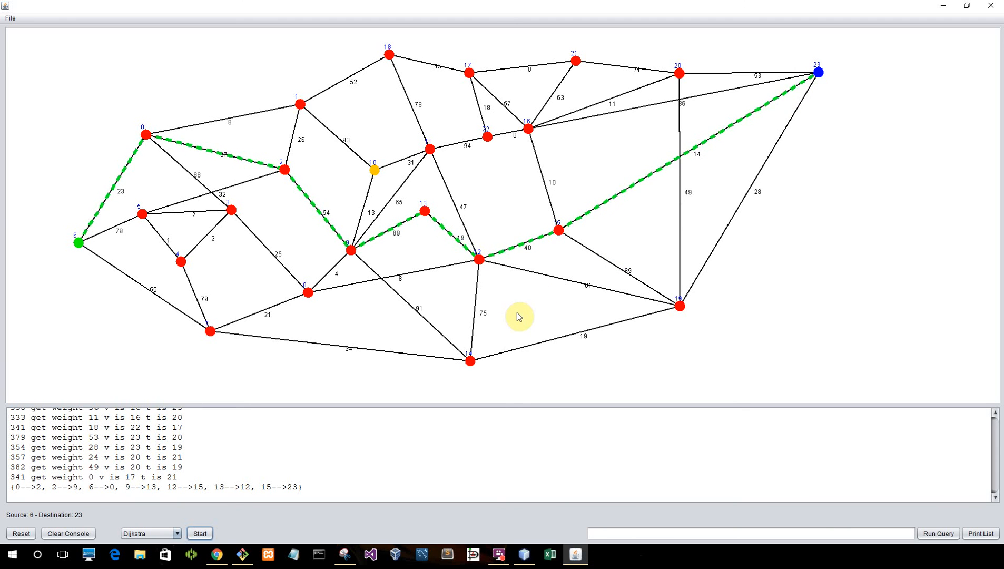
{"action": "mouse_move", "coordinate": [451, 298]}
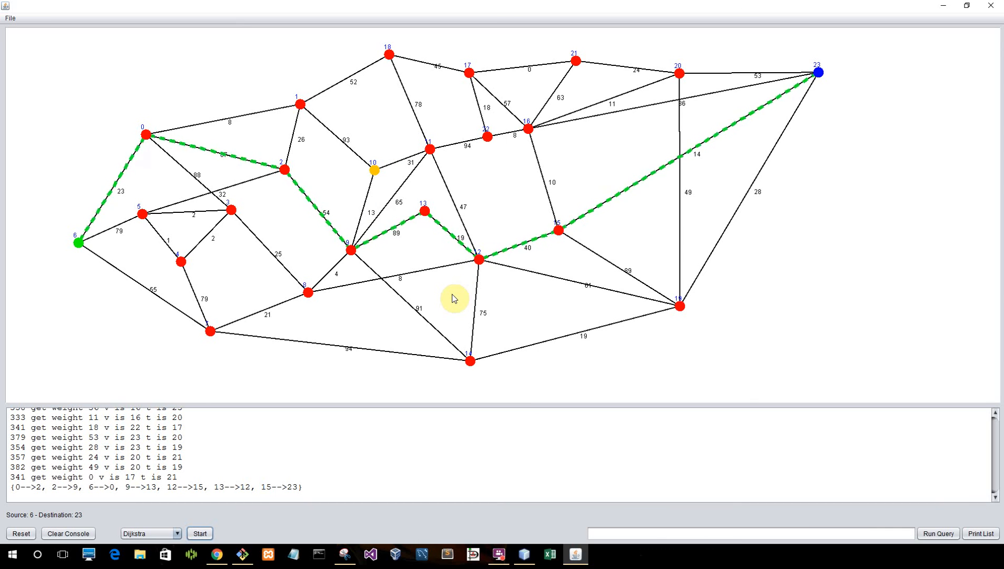
{"action": "mouse_move", "coordinate": [410, 311]}
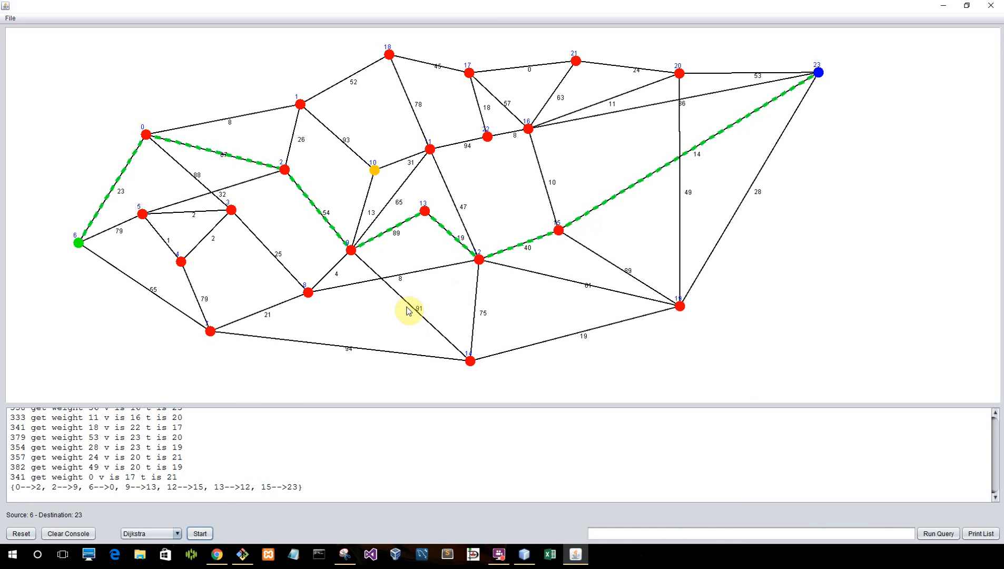